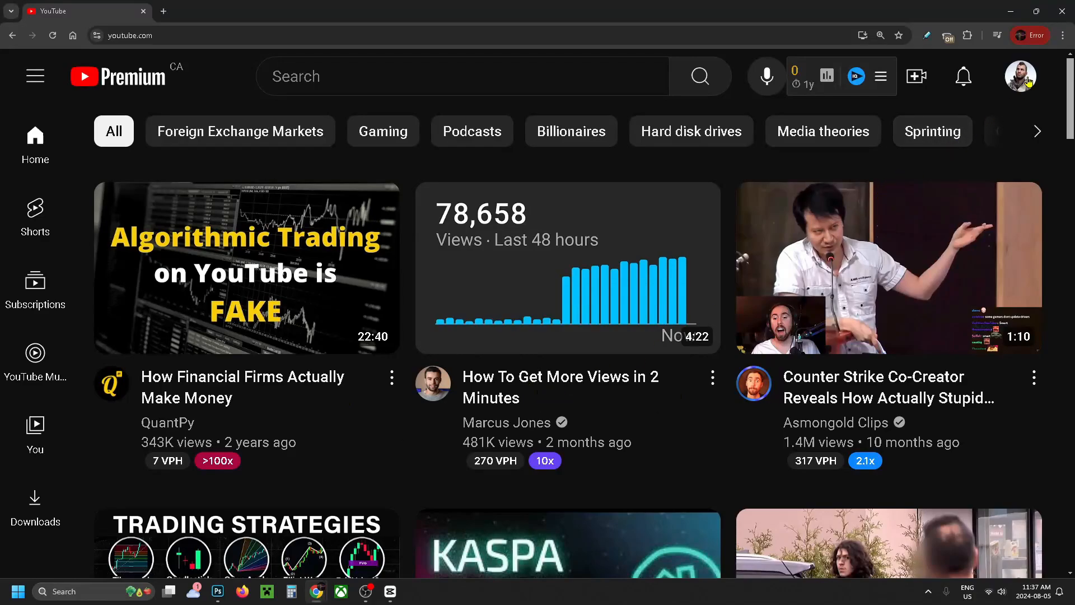
Step: Go from the account menu to the channel's YouTube Studio and bring up Settings
click(1021, 76)
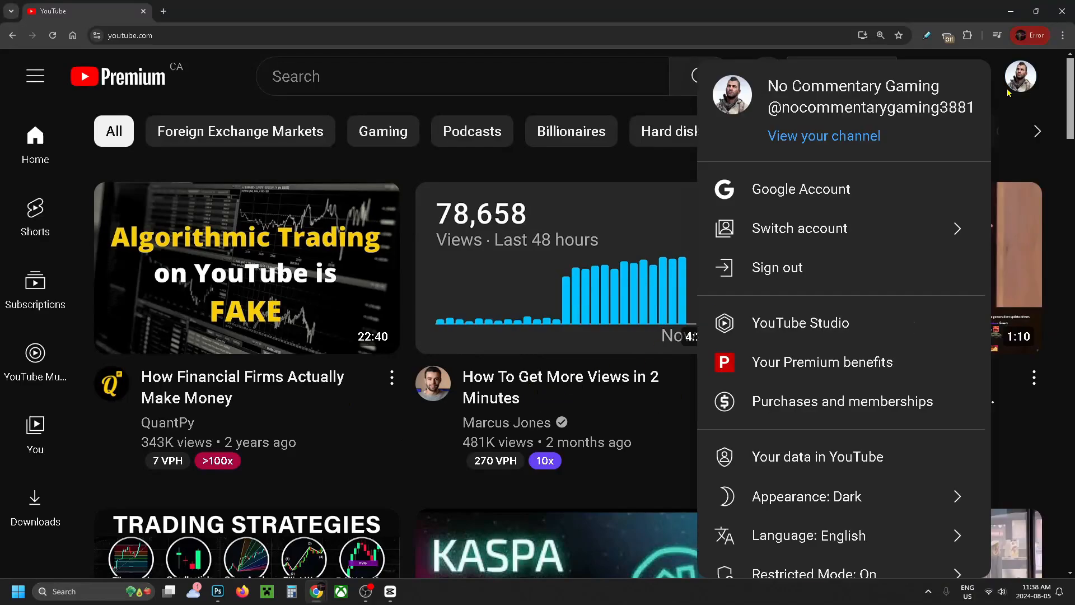
mouse_move(824, 323)
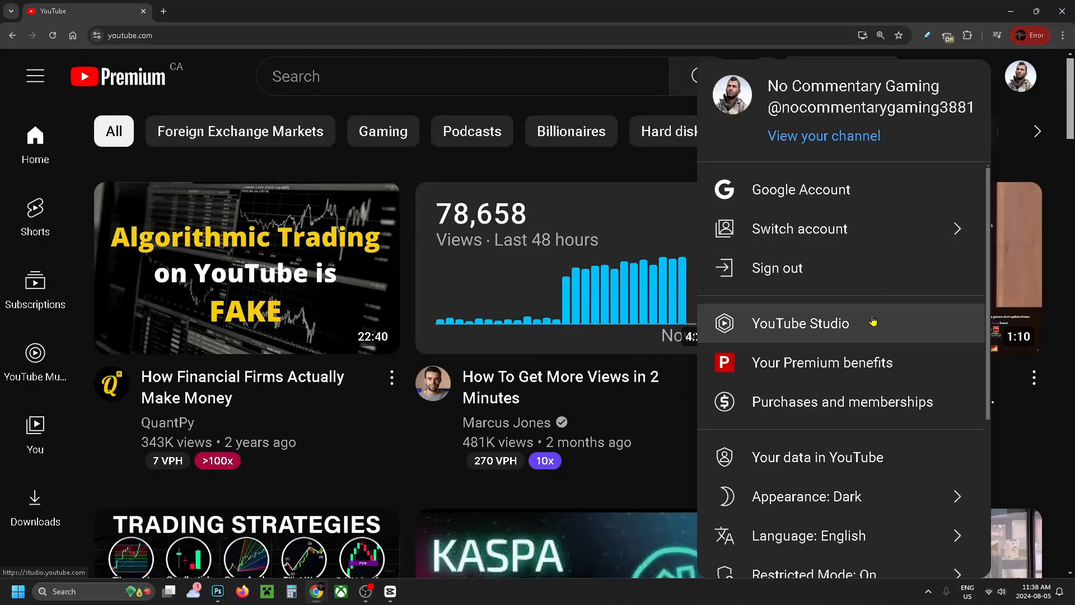
click(800, 323)
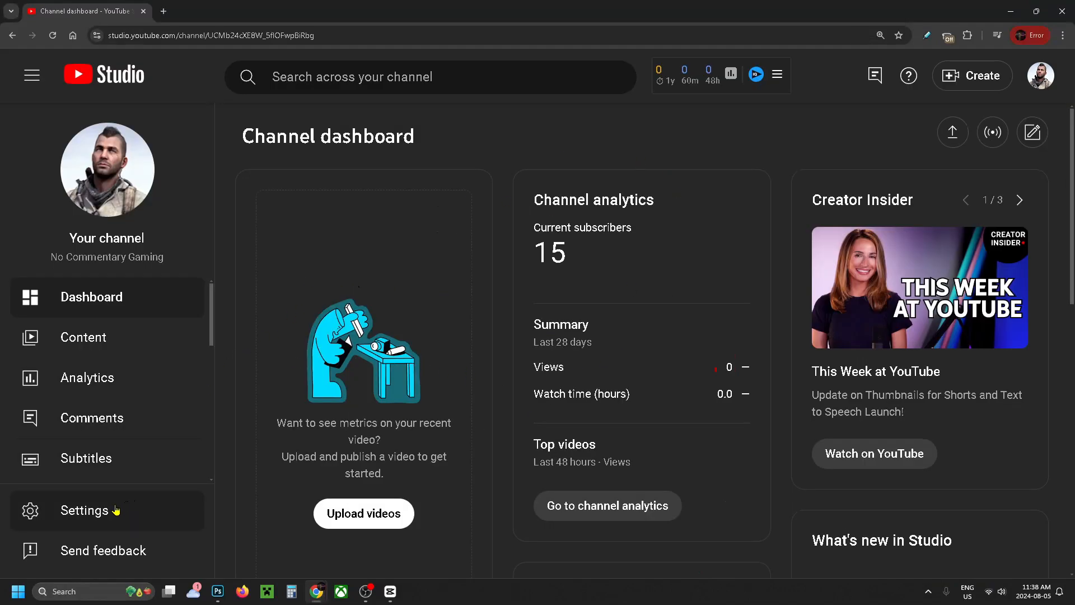
click(84, 511)
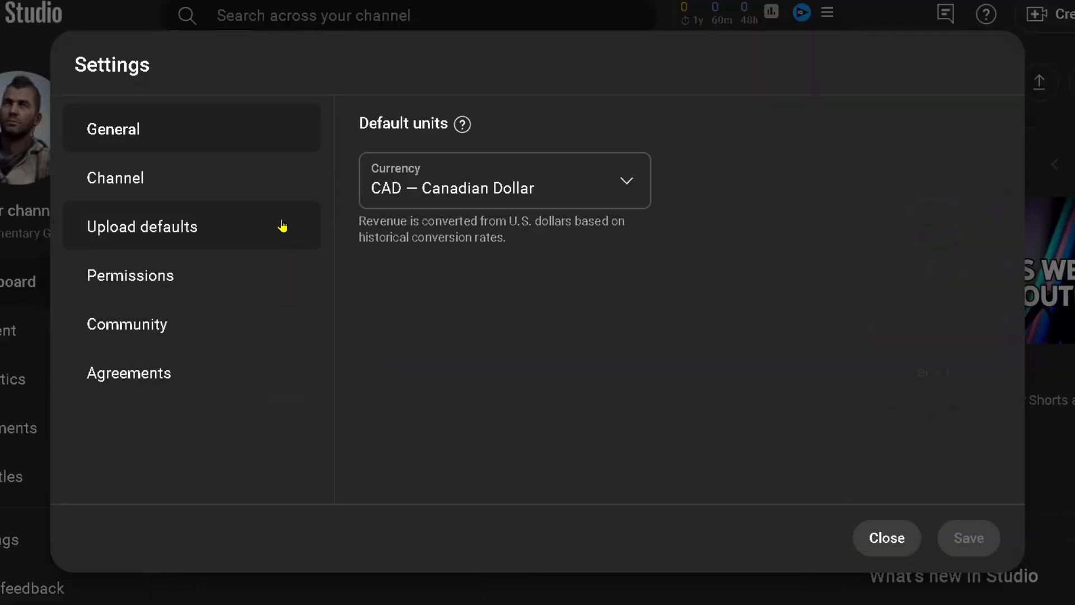
Step: Under Channel advanced settings, choose 'No, set this channel as not made for kids', then move to Upload defaults
click(114, 178)
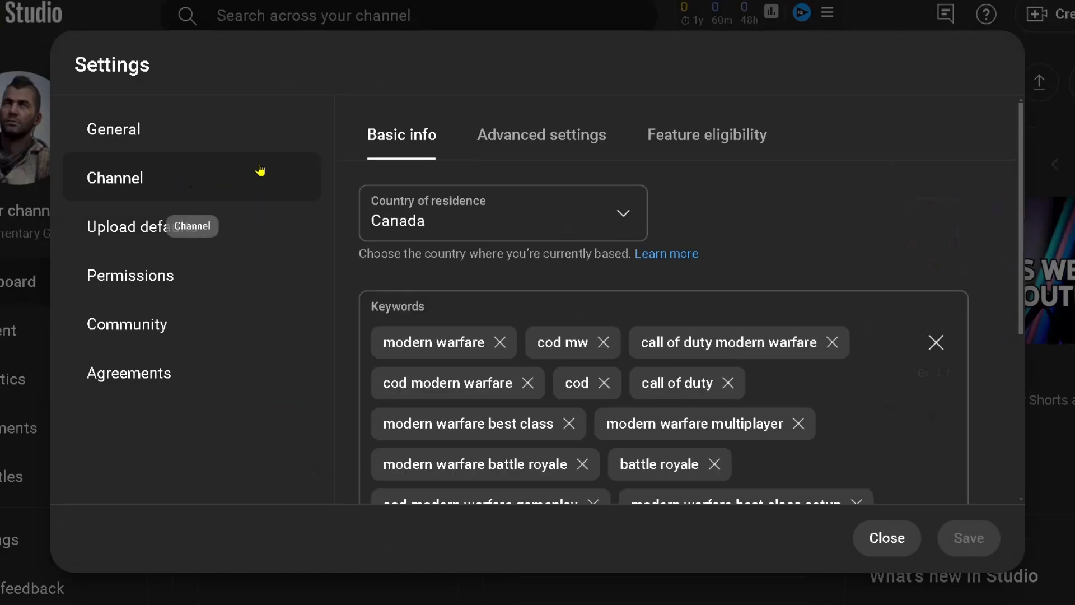
click(540, 134)
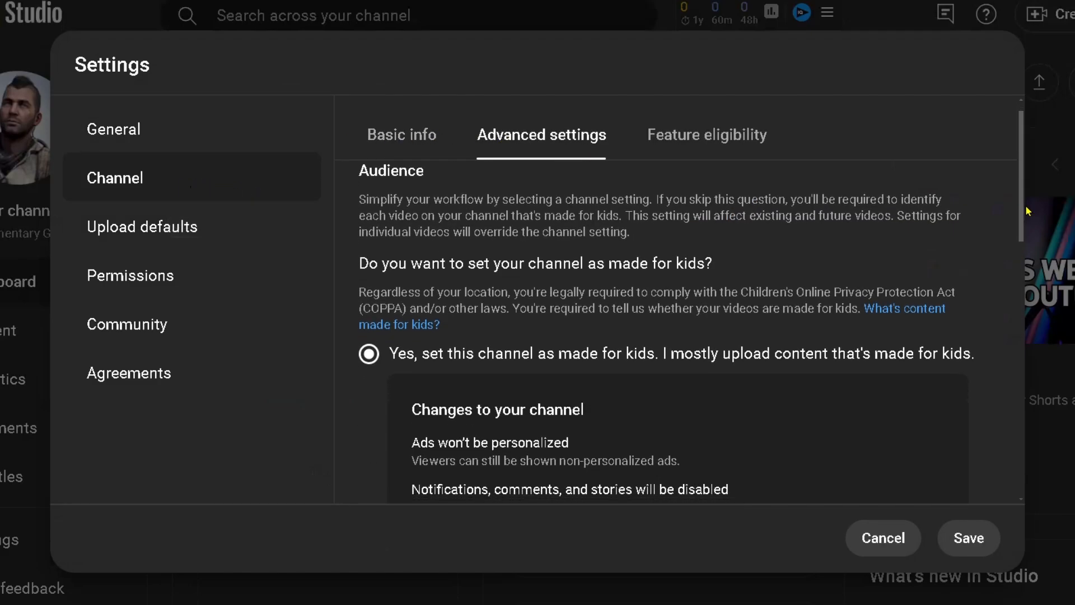
scroll(down, 3)
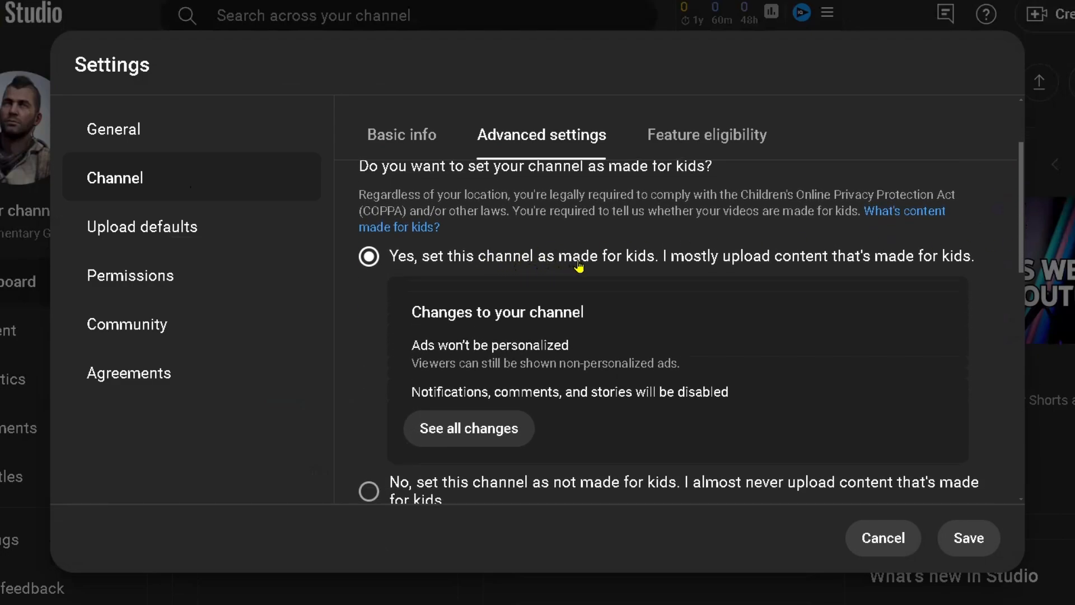
mouse_move(774, 374)
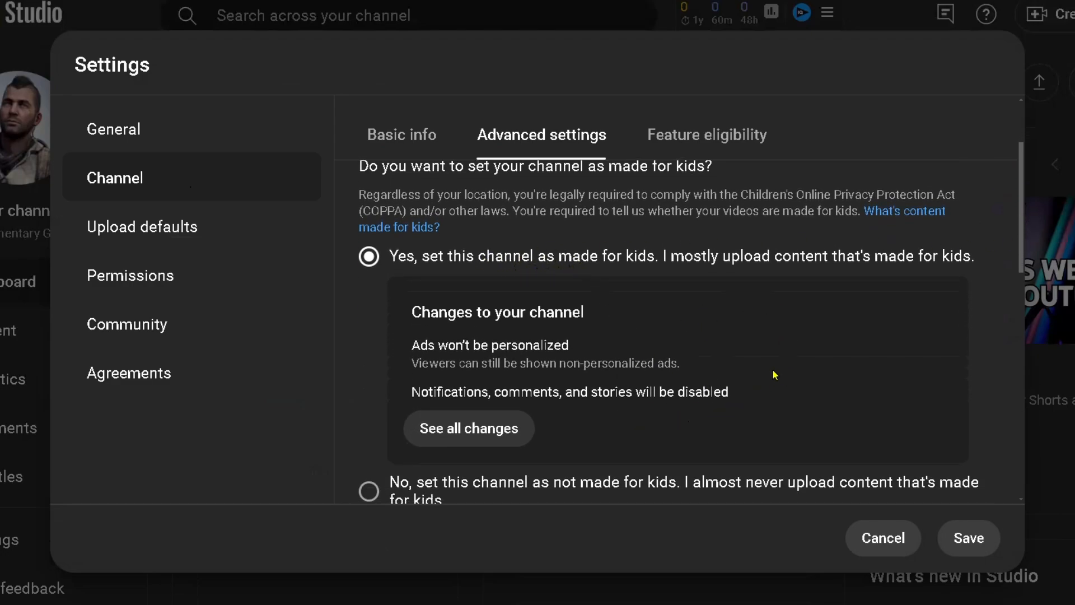
mouse_move(740, 376)
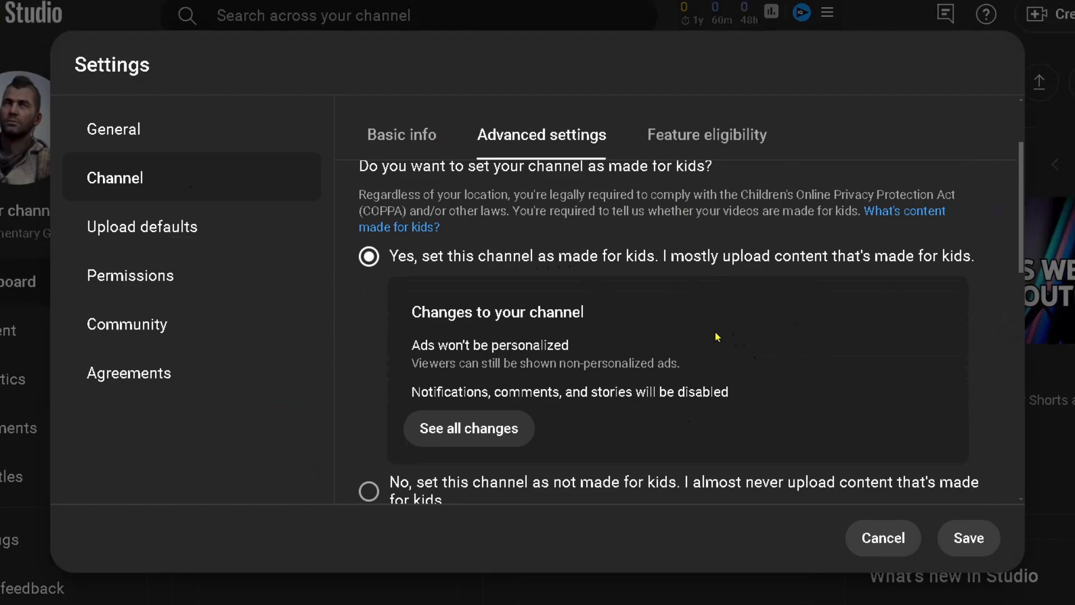
click(369, 288)
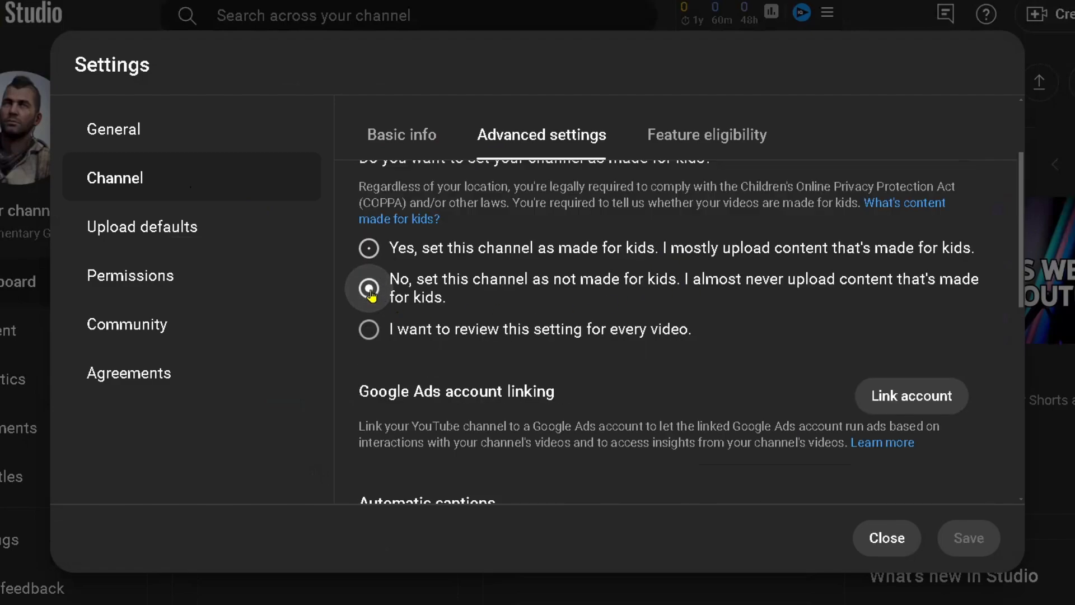
click(368, 288)
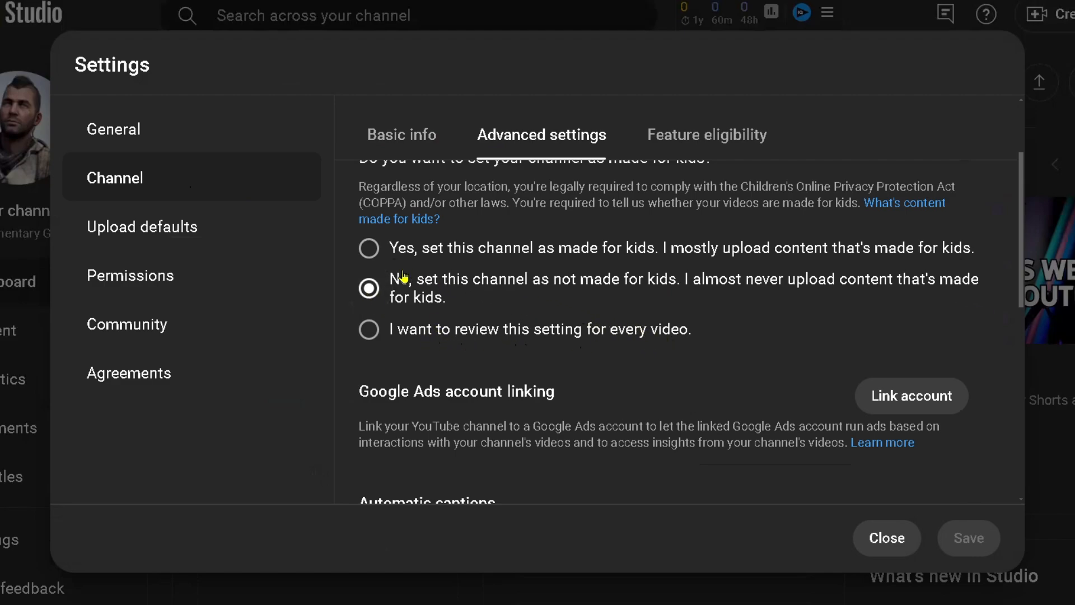
click(142, 226)
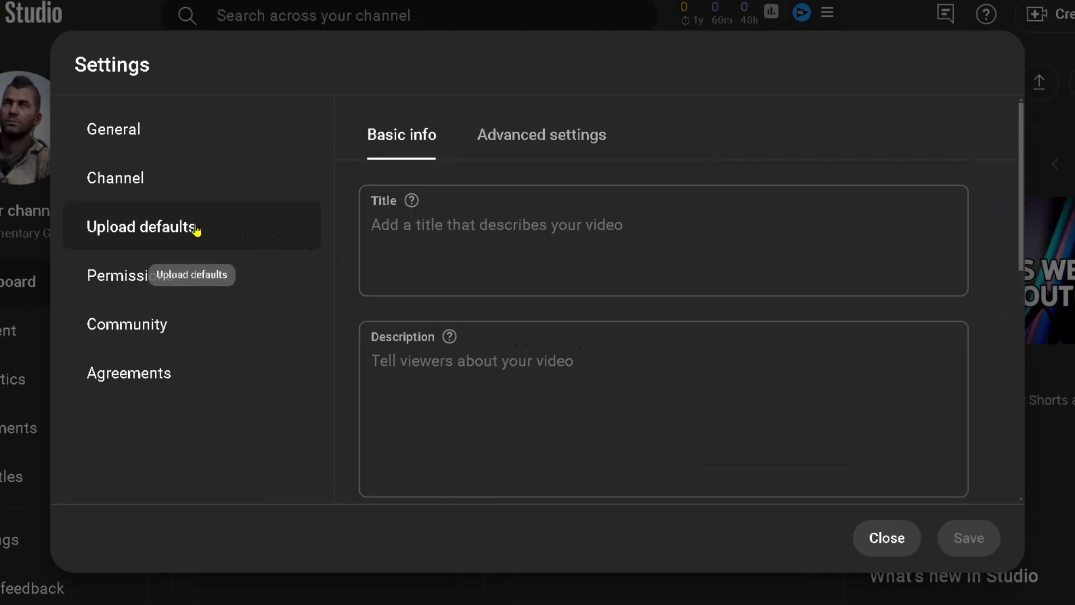
Step: In Upload defaults advanced settings, set Comment moderation to None and save
click(541, 134)
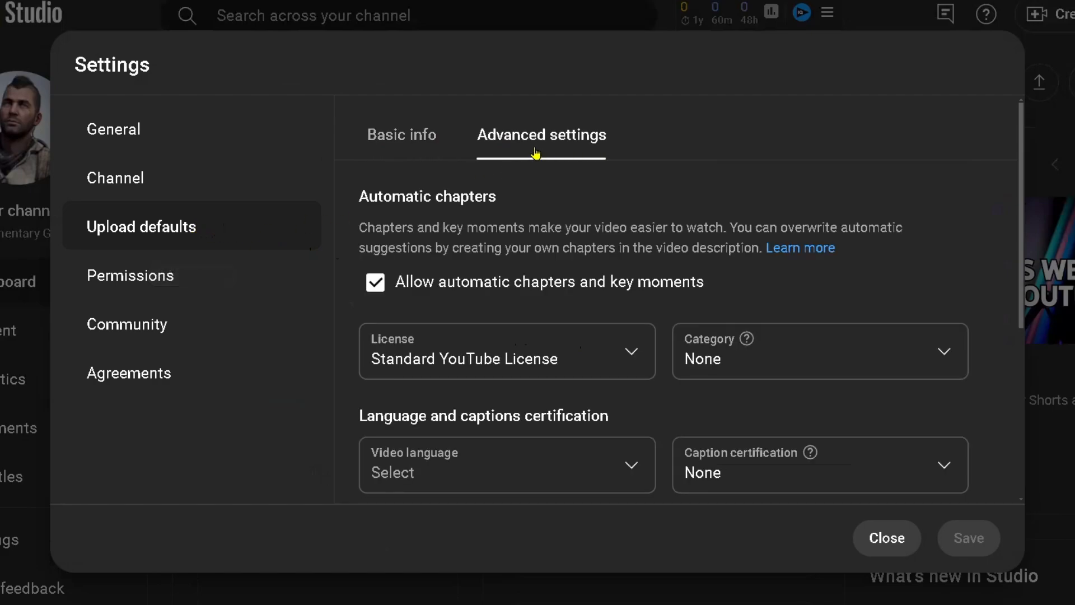
scroll(down, 3)
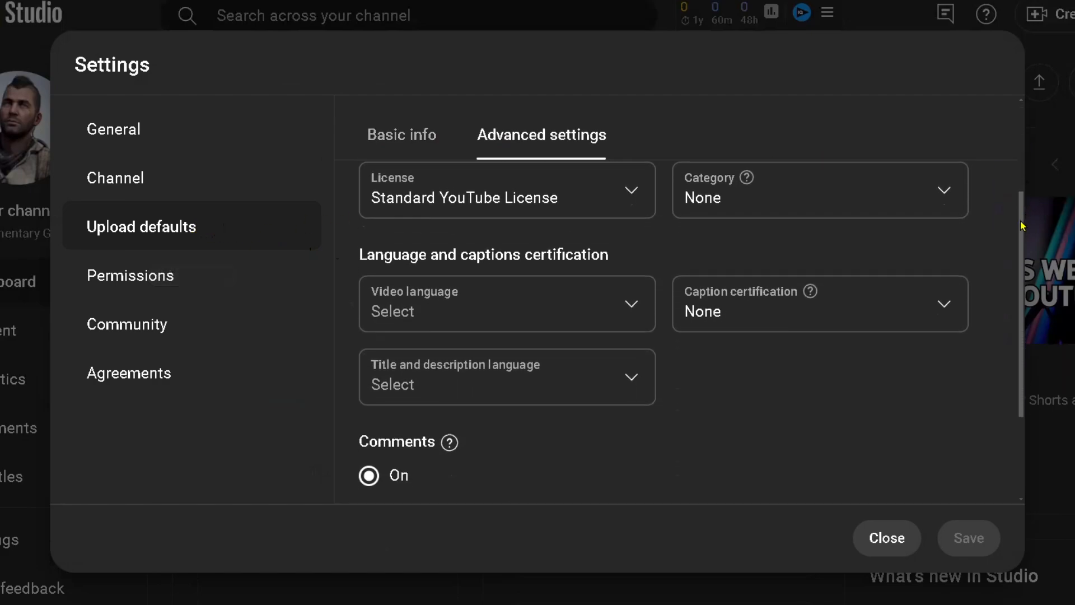
scroll(down, 3)
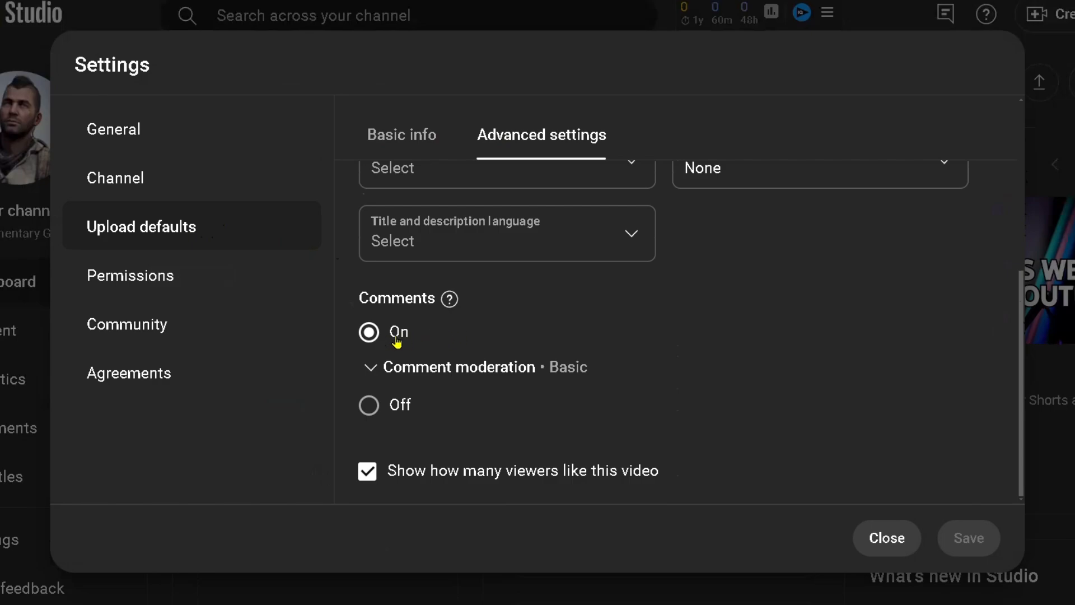
click(455, 367)
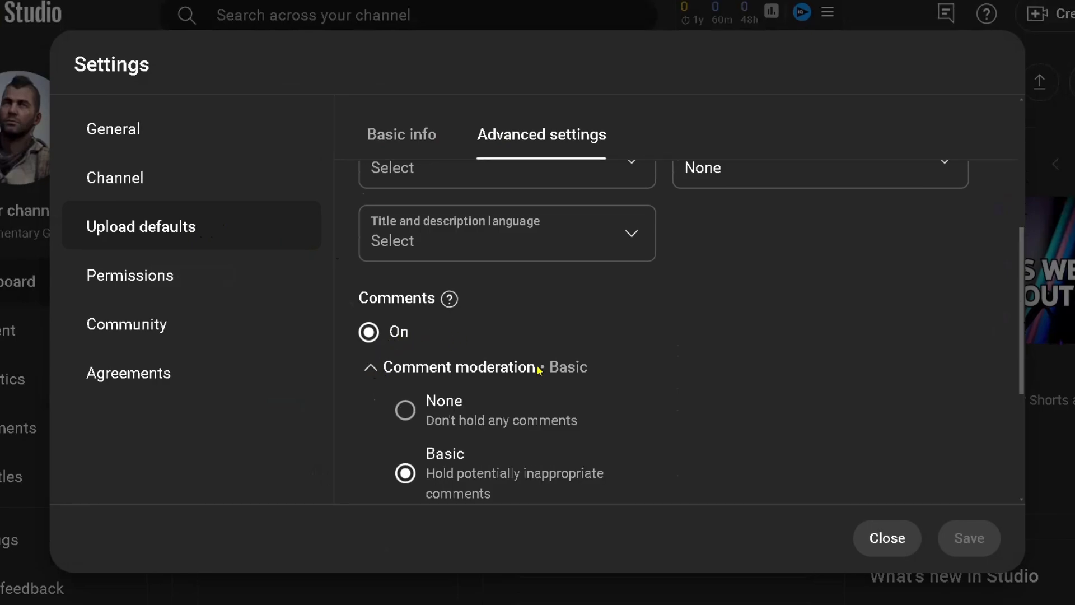
scroll(down, 3)
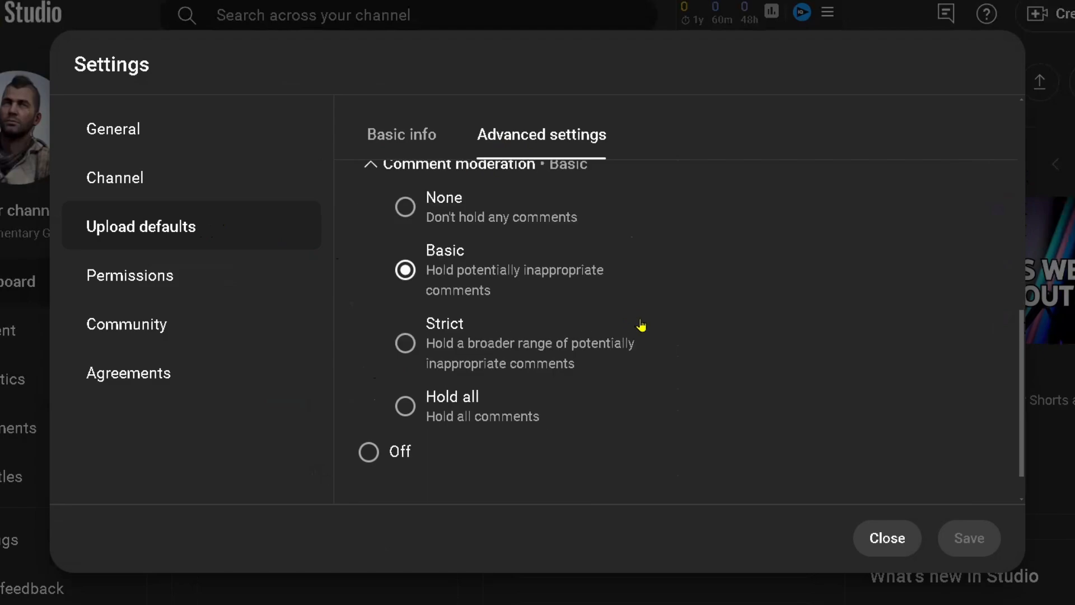
mouse_move(485, 276)
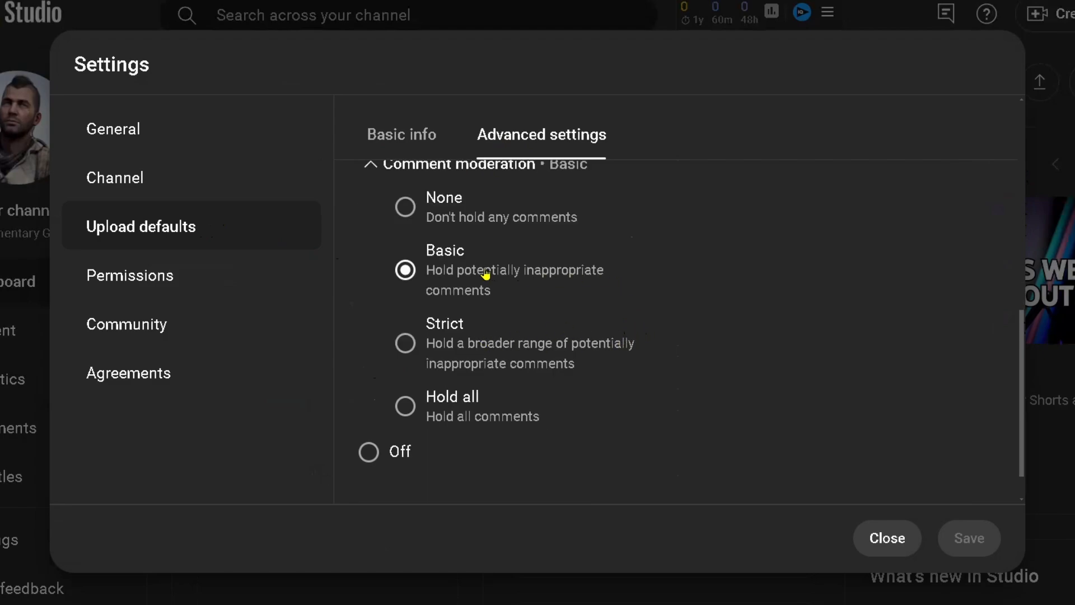
mouse_move(469, 420)
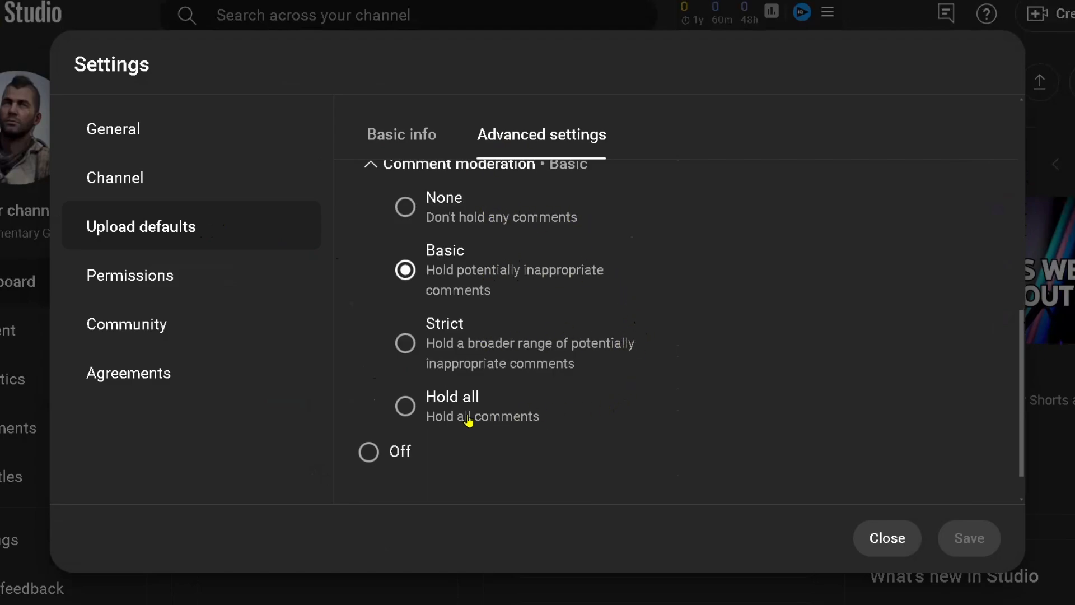
click(404, 405)
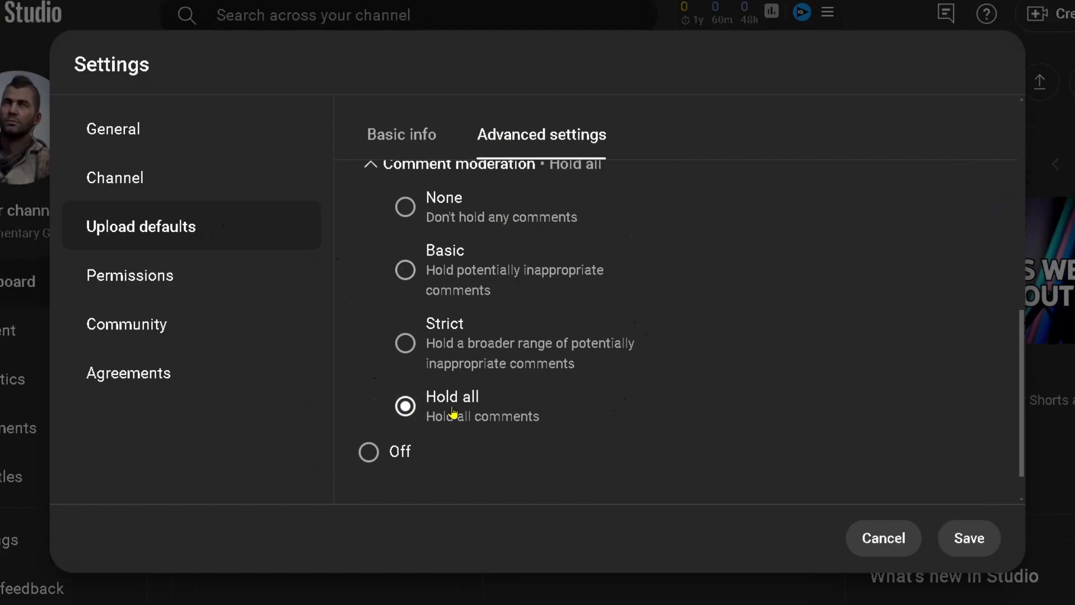
click(428, 235)
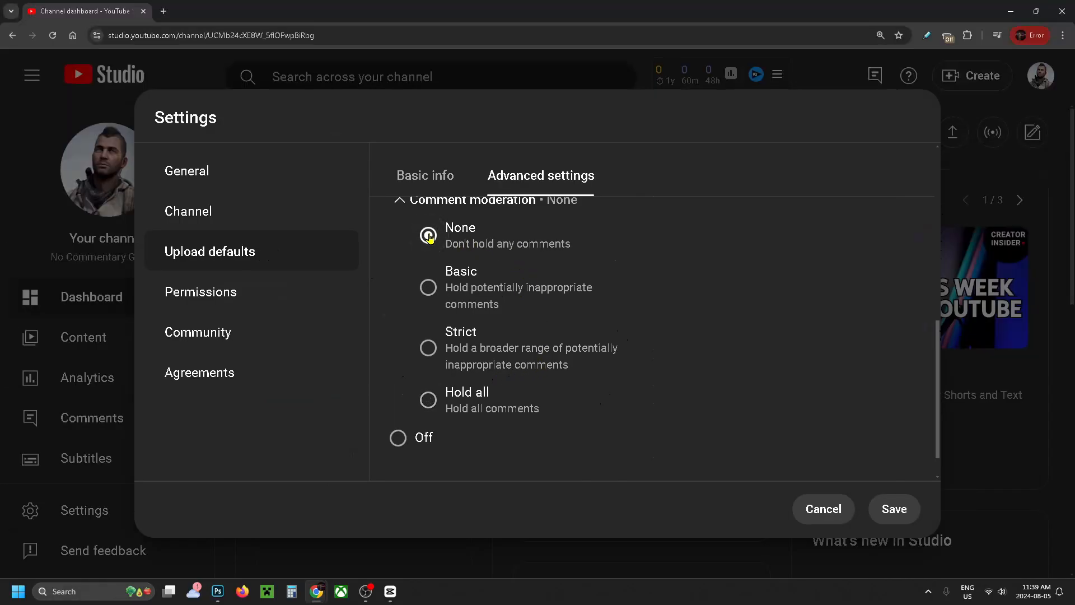
click(426, 234)
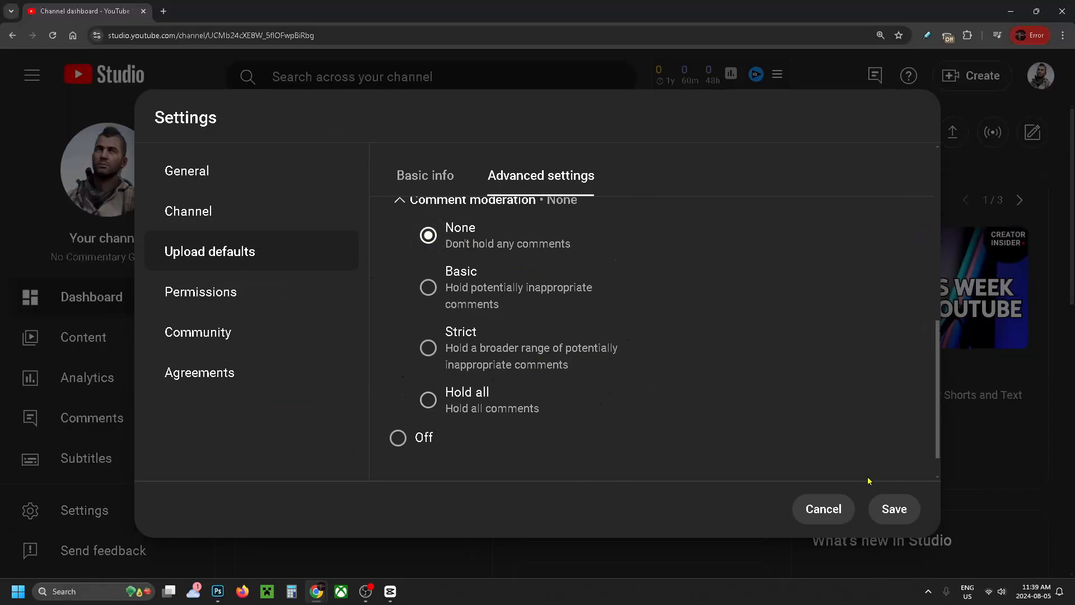
click(822, 509)
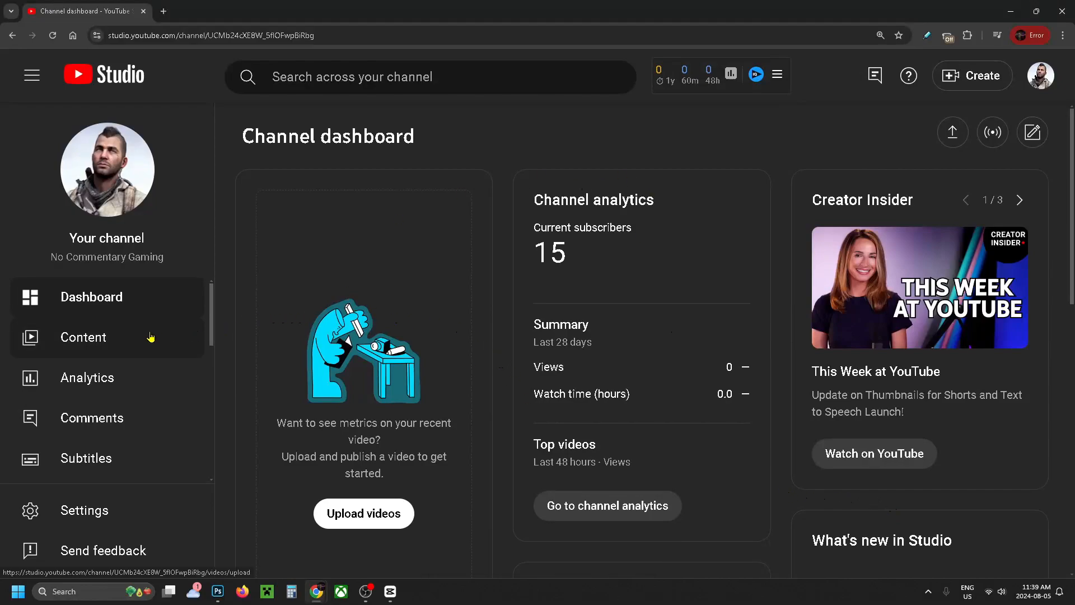
Step: From Content, bring up the Call of Duty Warzone Solo Gameplay video's details page
click(83, 337)
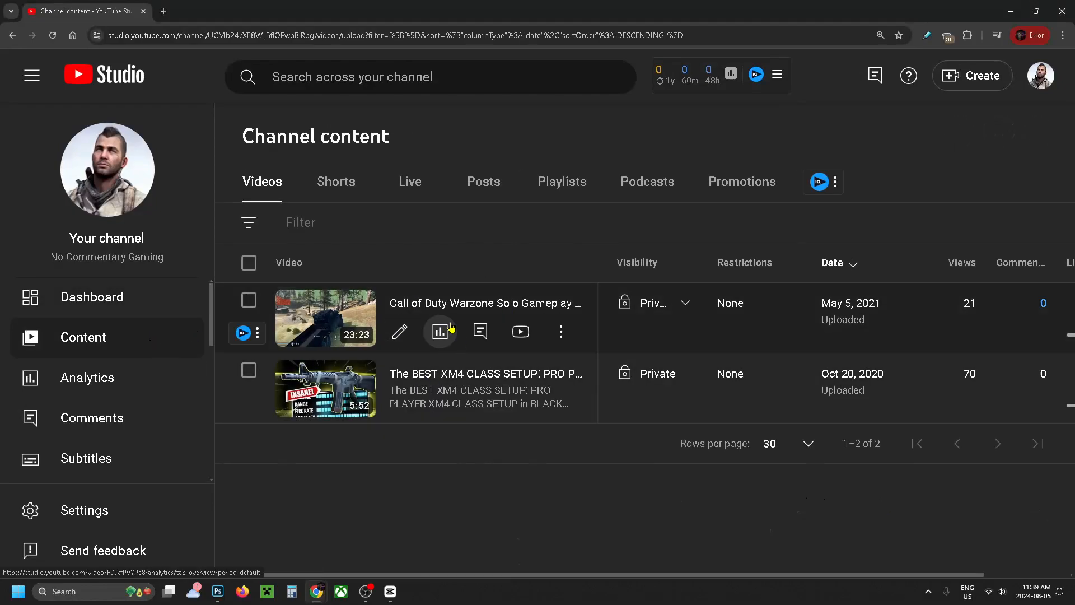
mouse_move(399, 331)
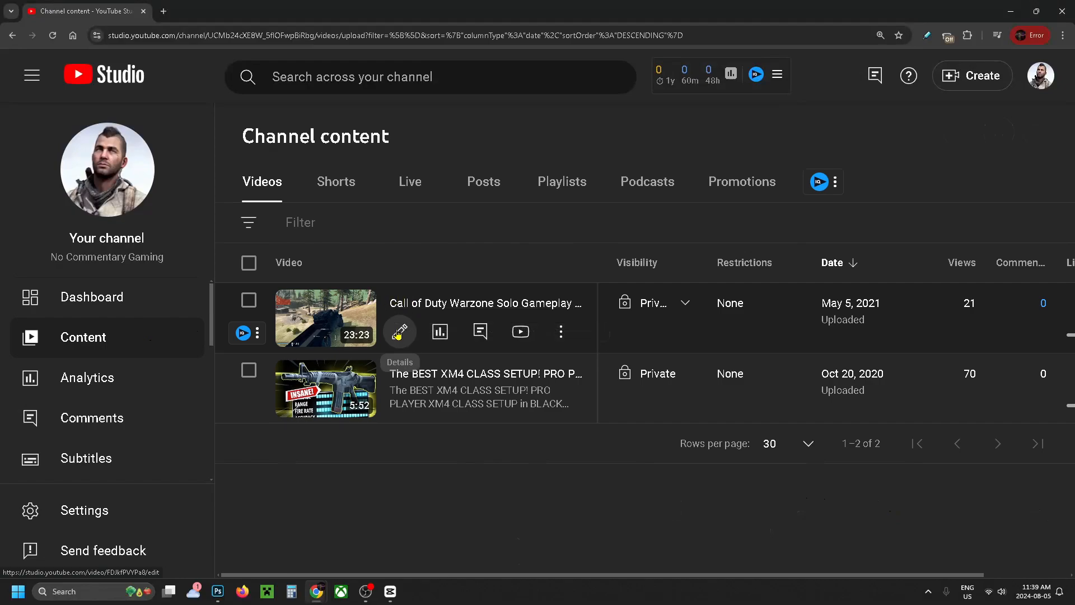
click(400, 331)
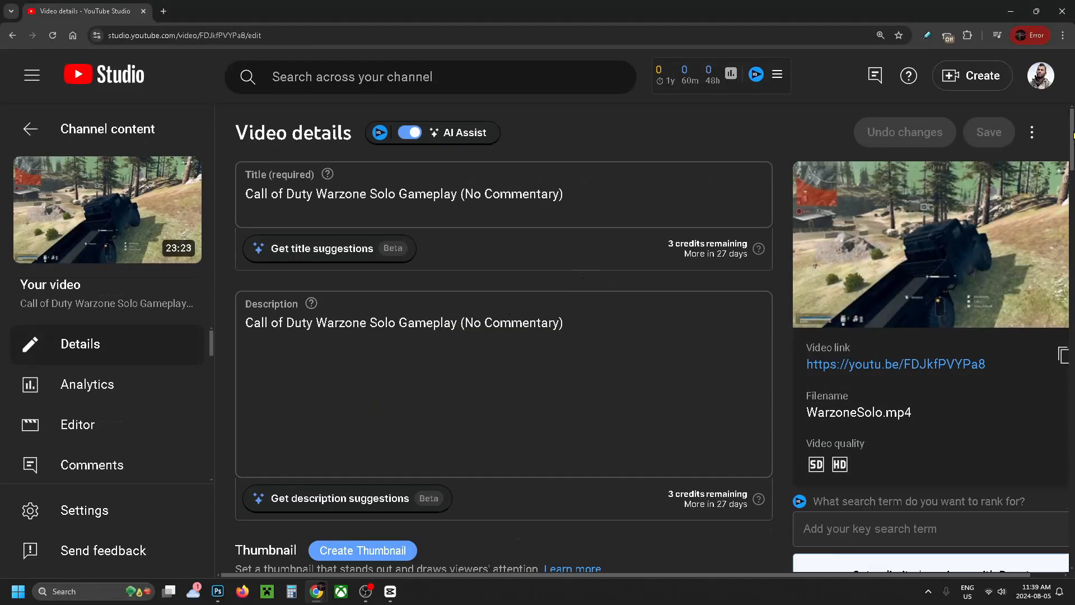
scroll(down, 3)
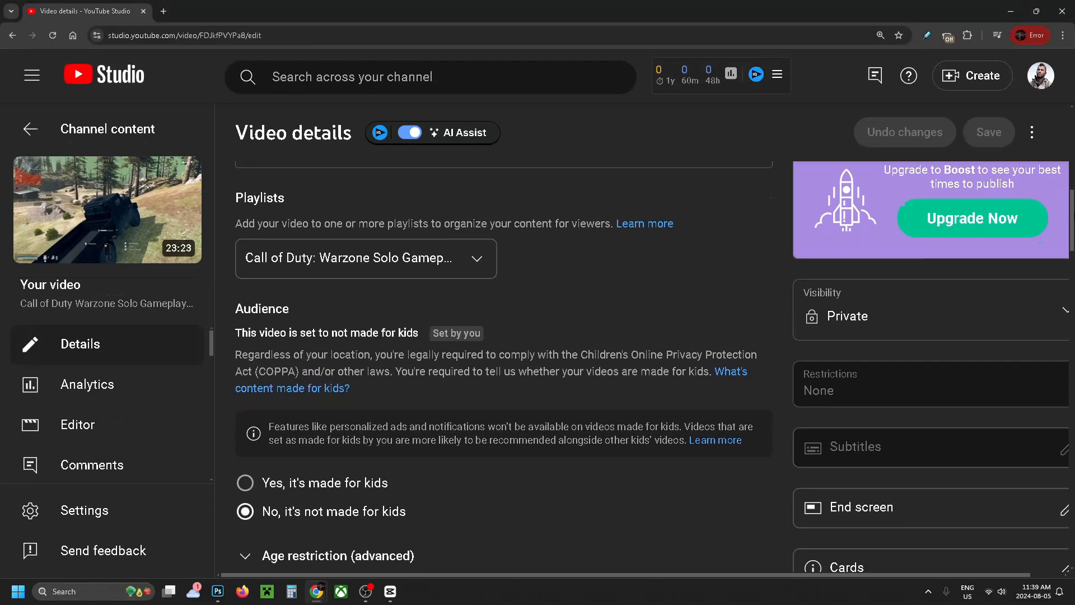
scroll(down, 3)
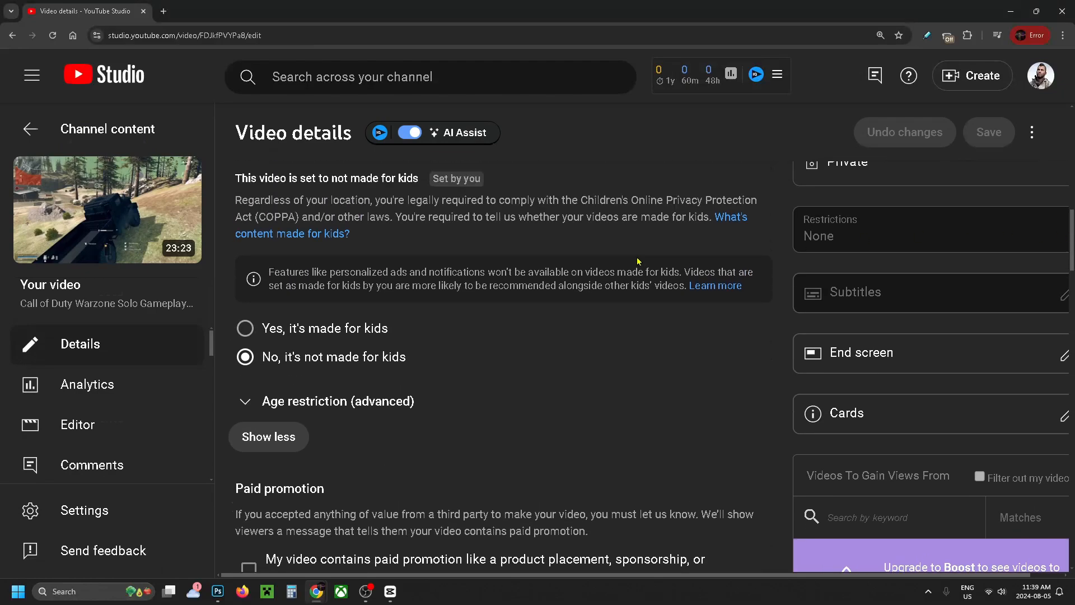
mouse_move(332, 379)
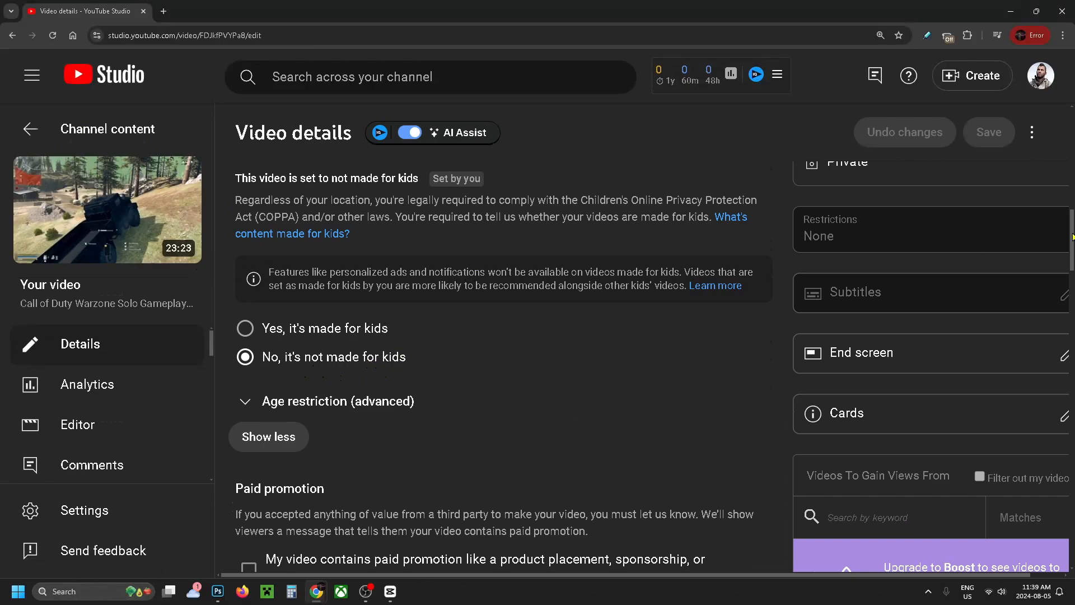
scroll(down, 3)
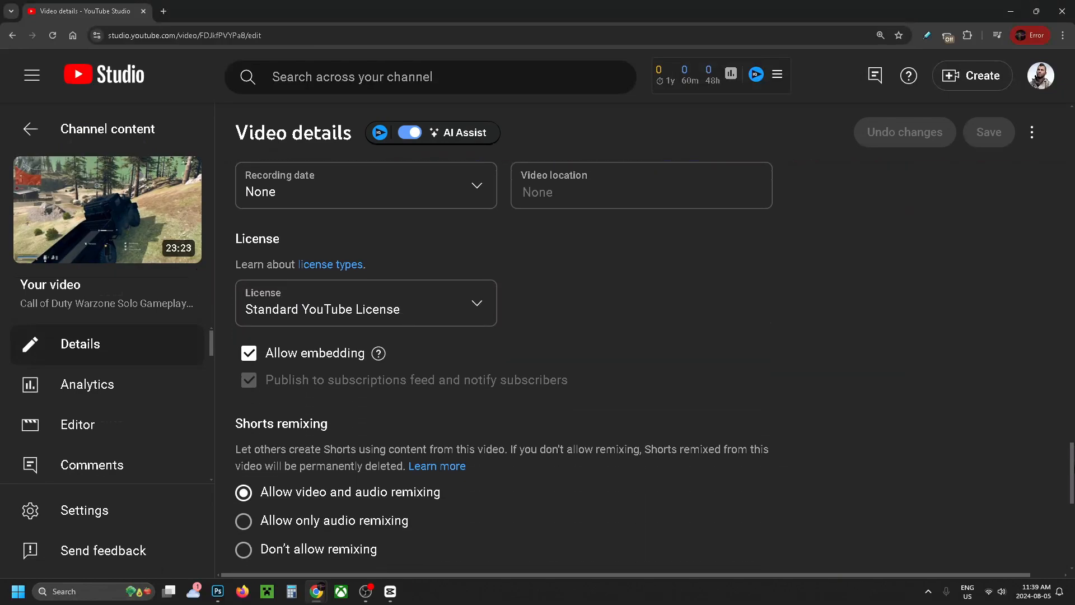
scroll(down, 3)
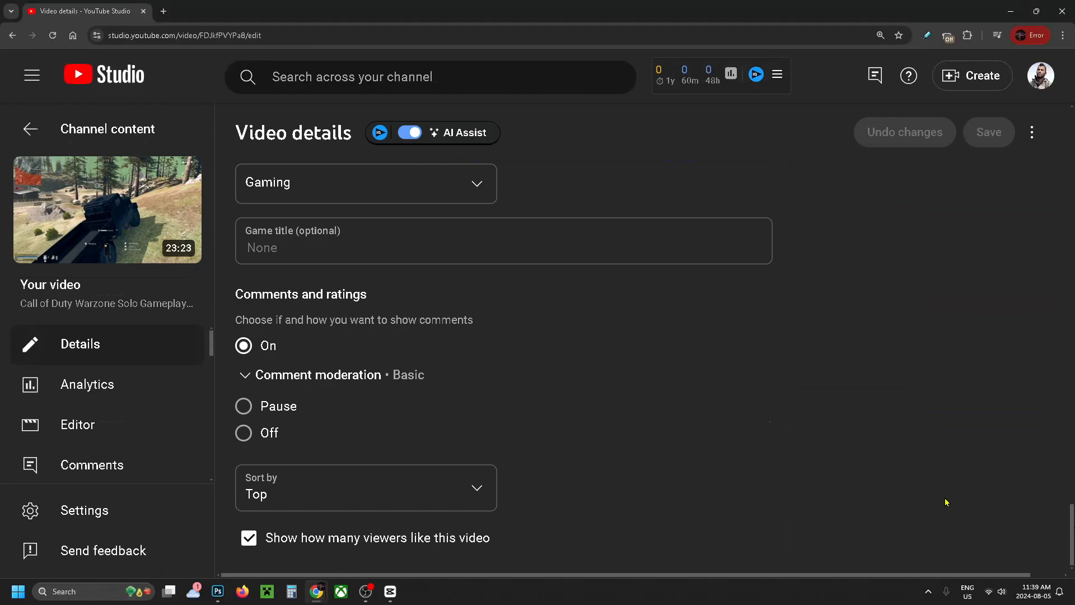
mouse_move(313, 397)
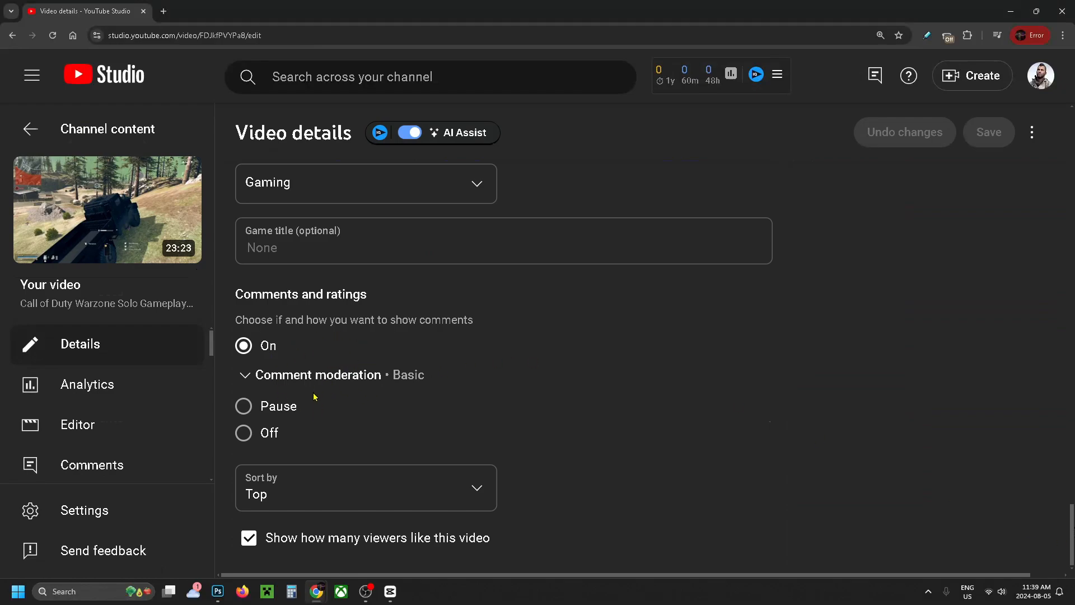
mouse_move(326, 397)
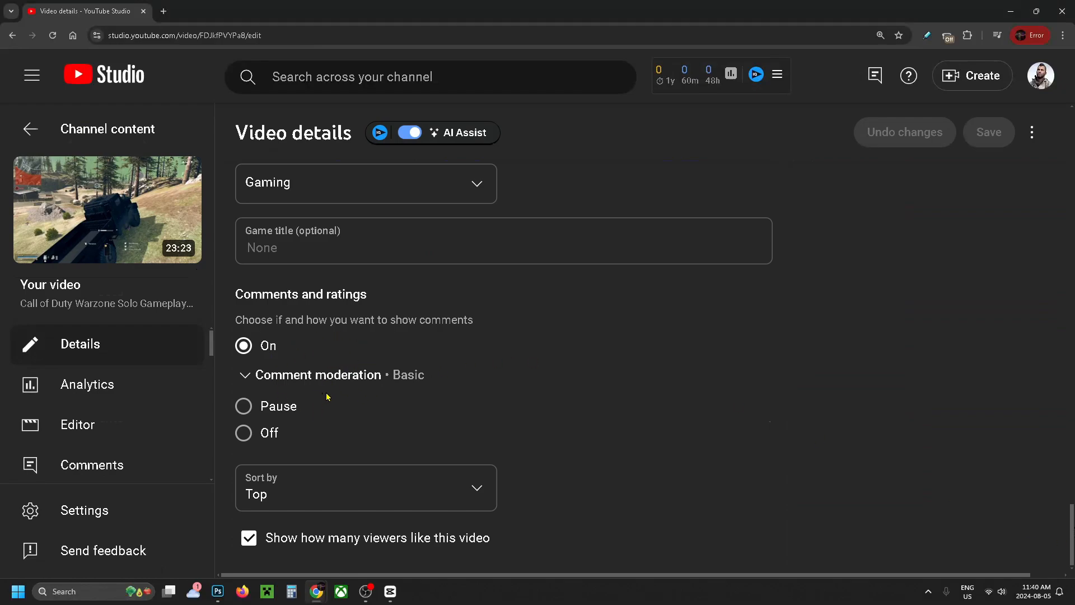
mouse_move(795, 283)
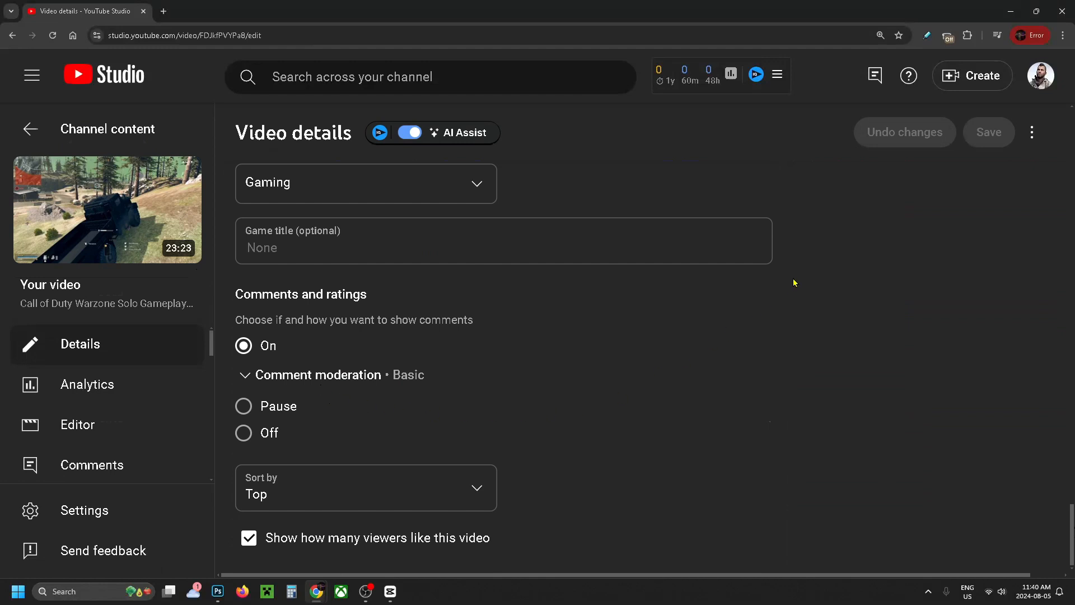